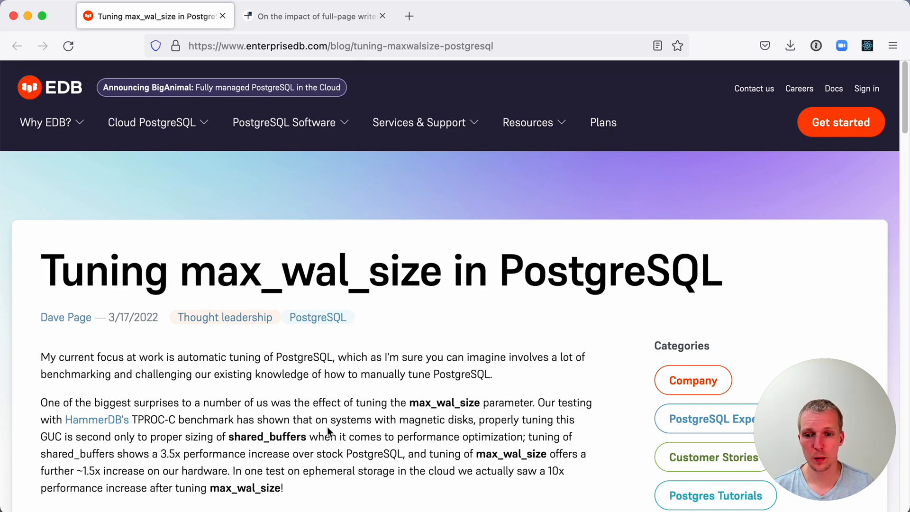
- Scroll past the introduction to 'A little background info' and highlight 'Write Ahead Log'
scroll("down", 3)
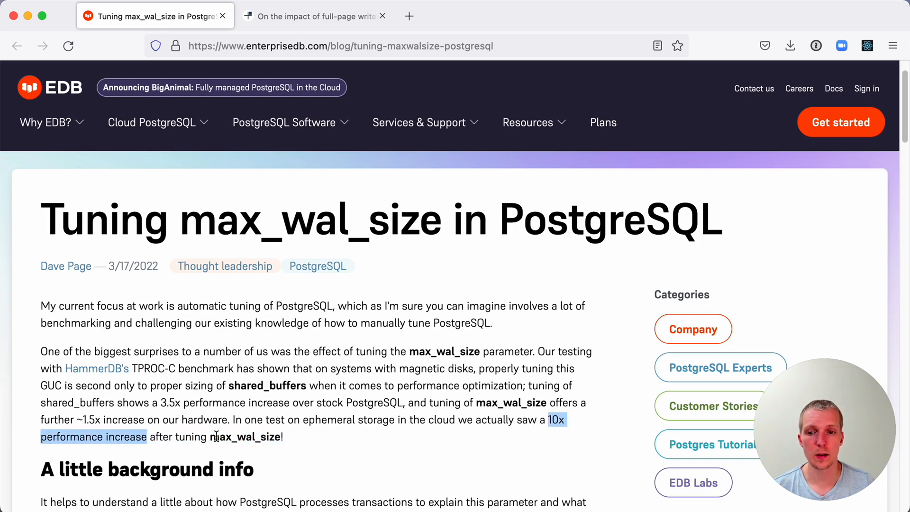
scroll("down", 3)
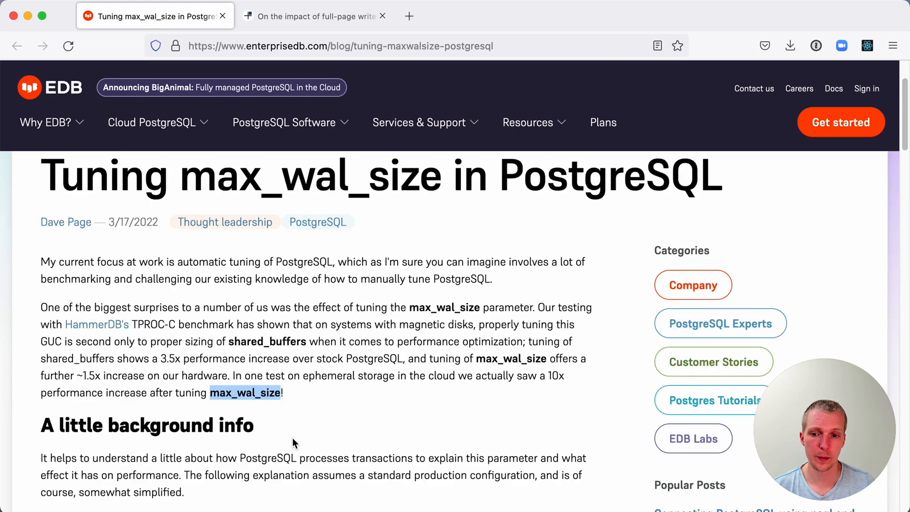
scroll("down", 3)
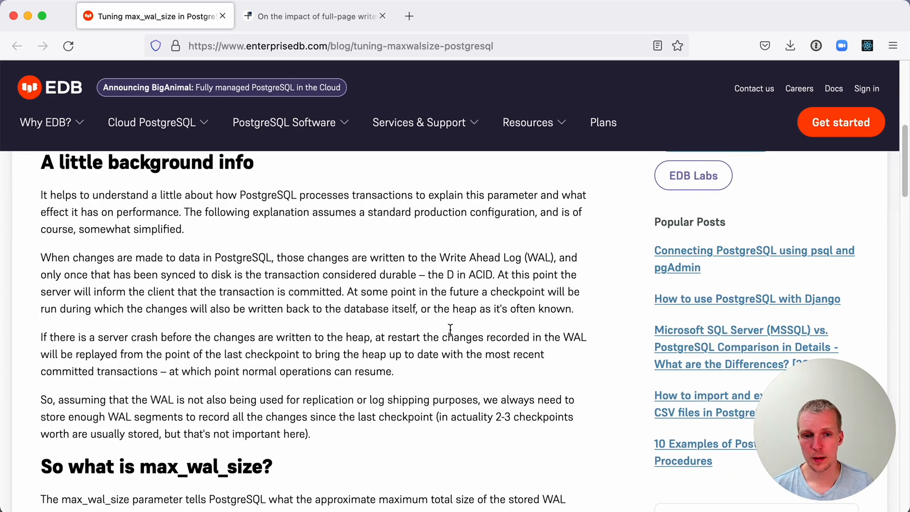
mouse_move(469, 282)
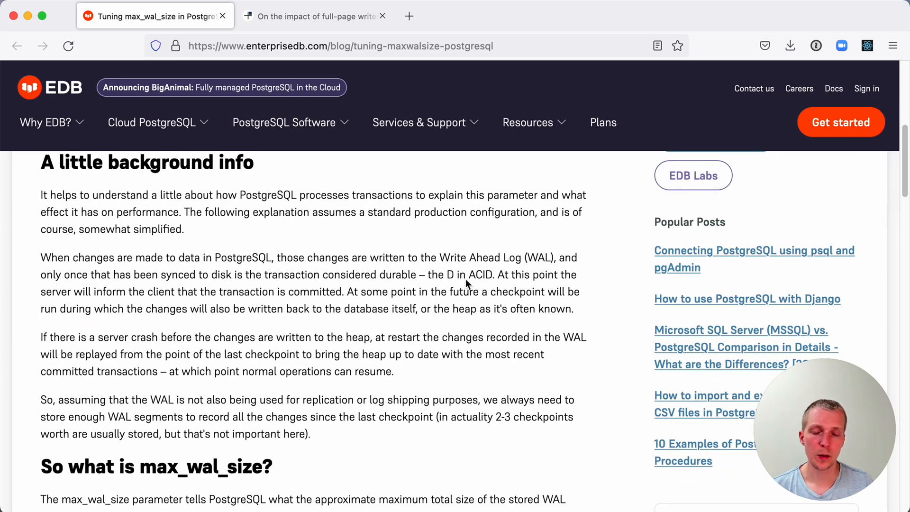
double_click(480, 257)
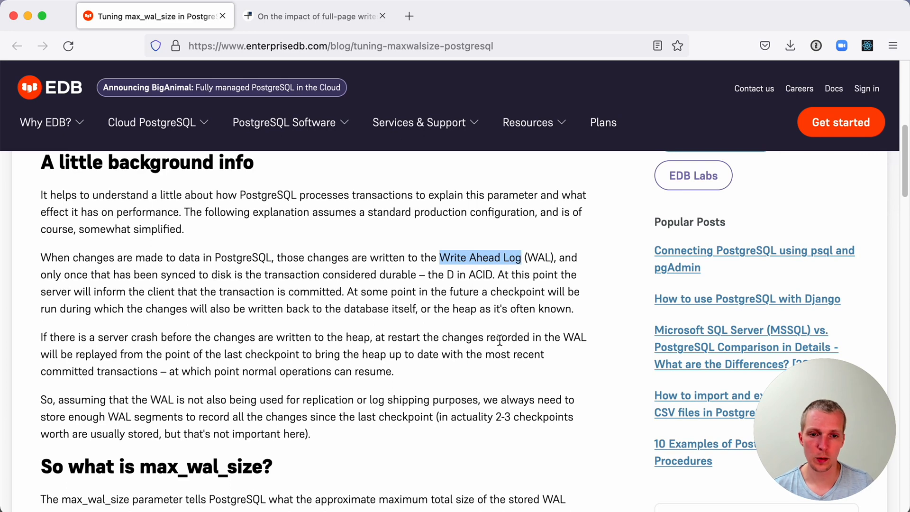
mouse_move(510, 337)
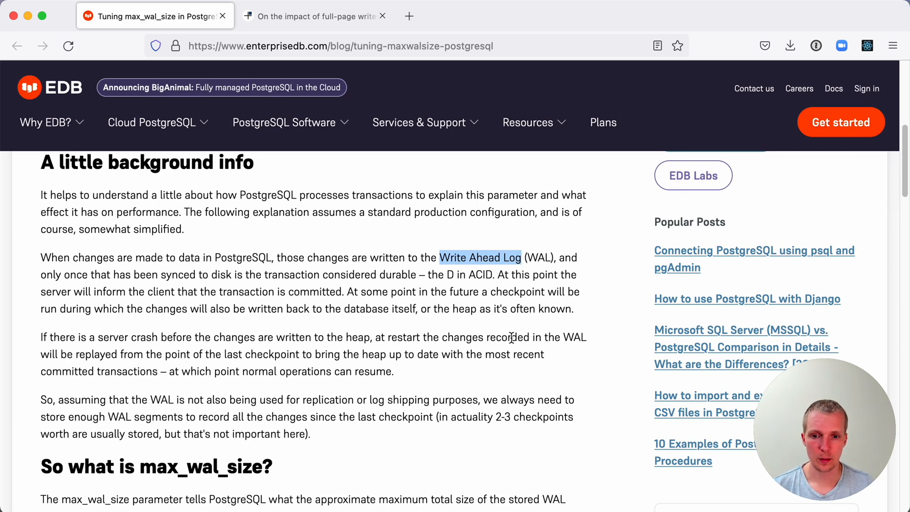
mouse_move(373, 366)
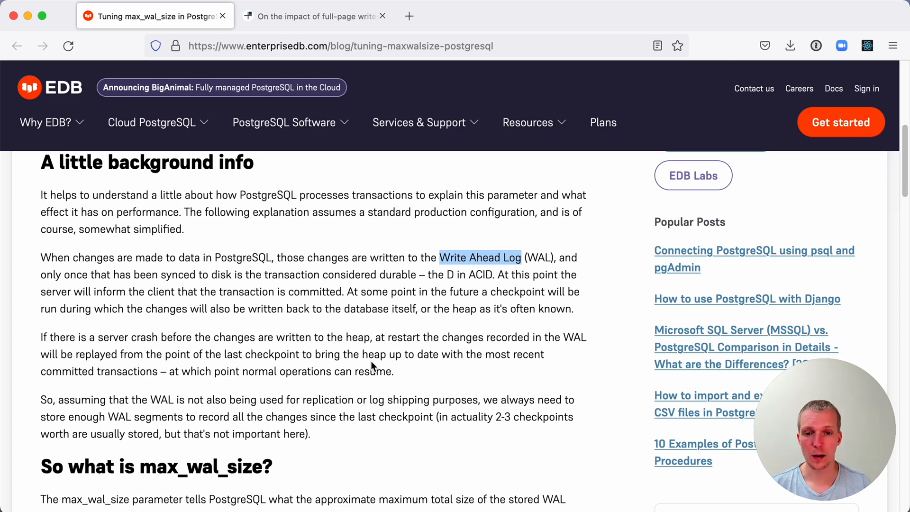
- Scroll down to the 'So what is max_wal_size?' section on timed versus requested checkpoints
scroll("down", 3)
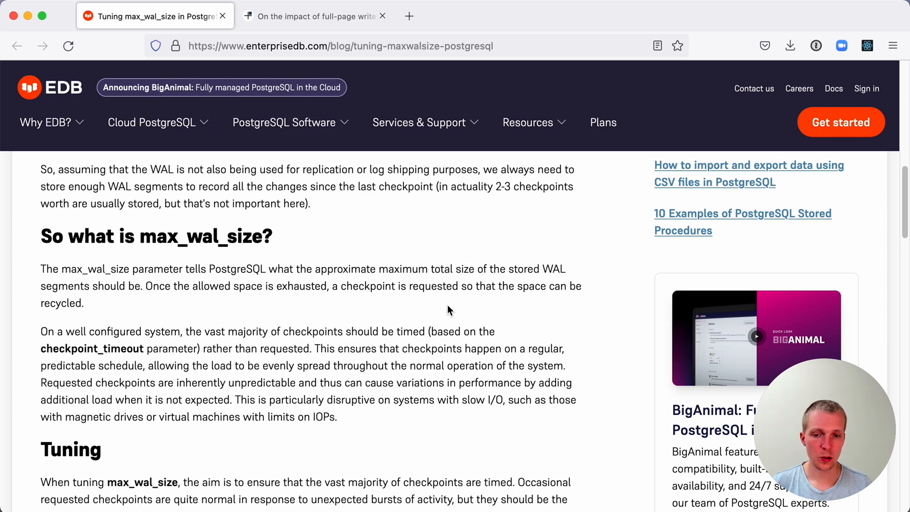
mouse_move(144, 341)
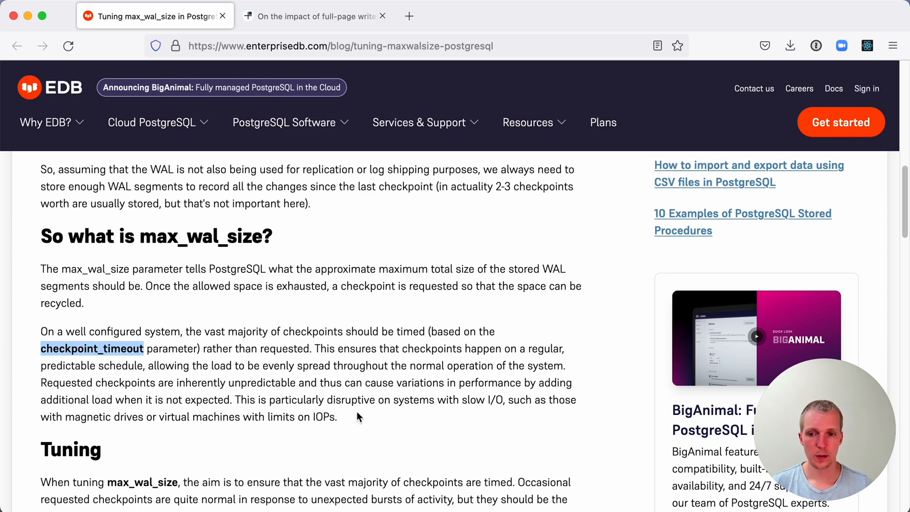
mouse_move(446, 448)
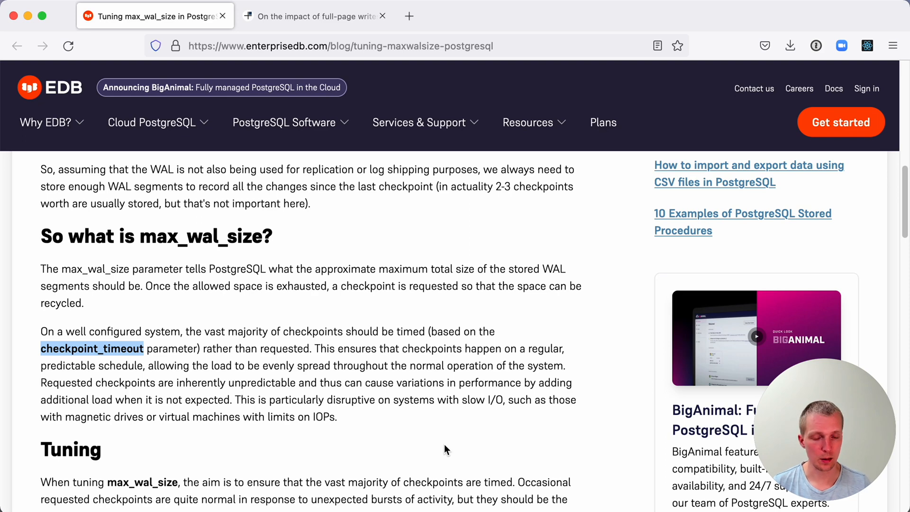
mouse_move(424, 405)
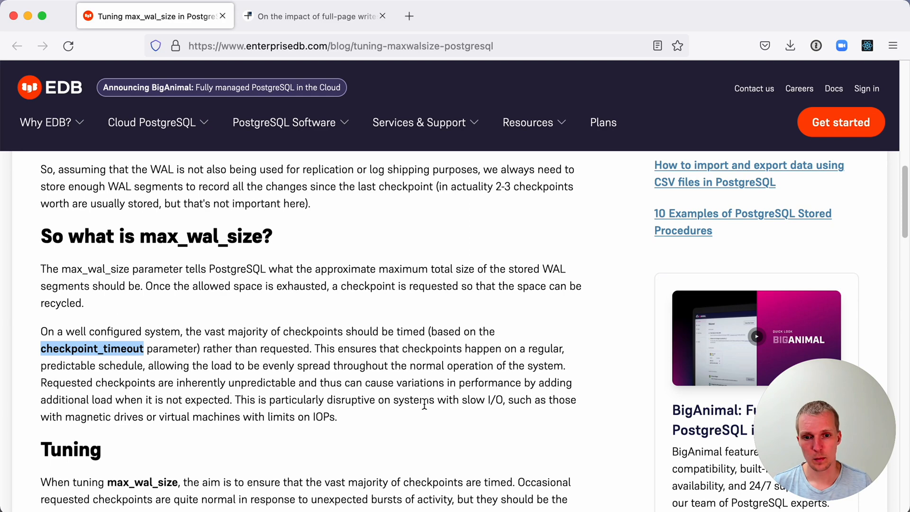
- Read through Tuning and Monitoring to the pg_stat_bgwriter output (0 timed, 188 requested checkpoints) and Conclusion
scroll("down", 3)
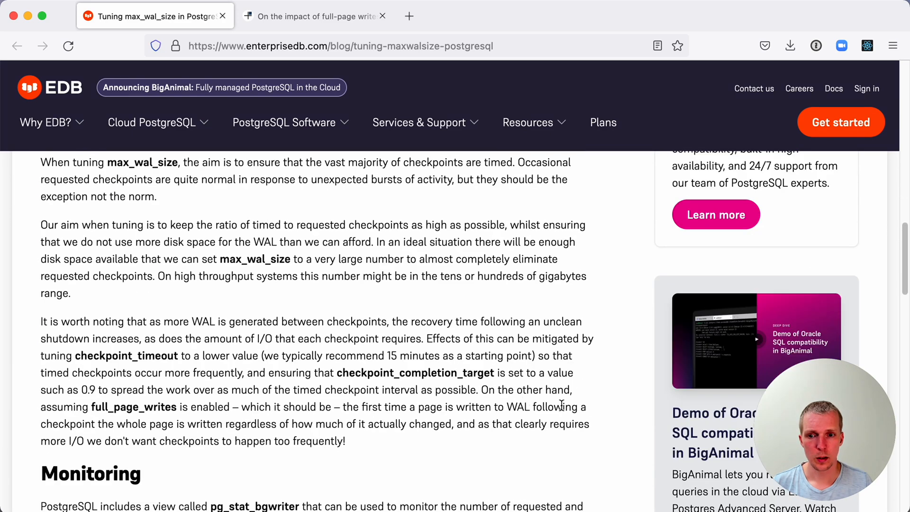
mouse_move(347, 437)
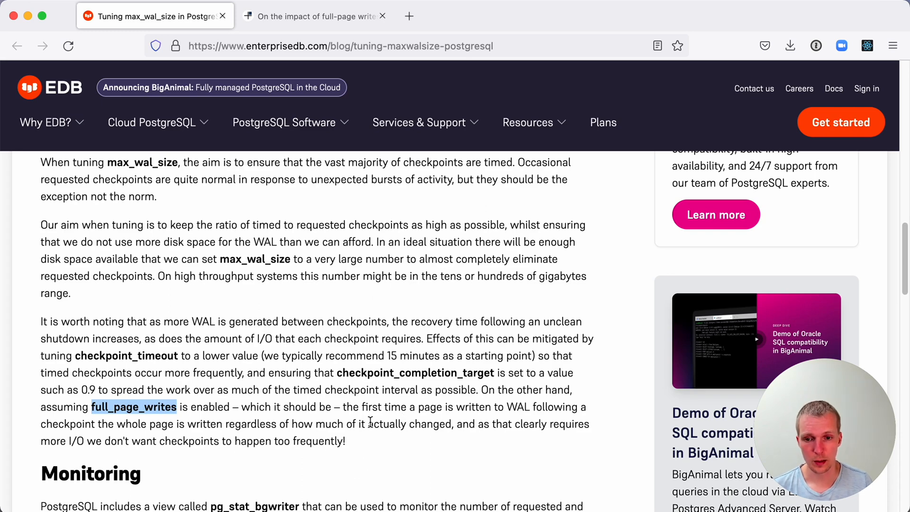
scroll("down", 3)
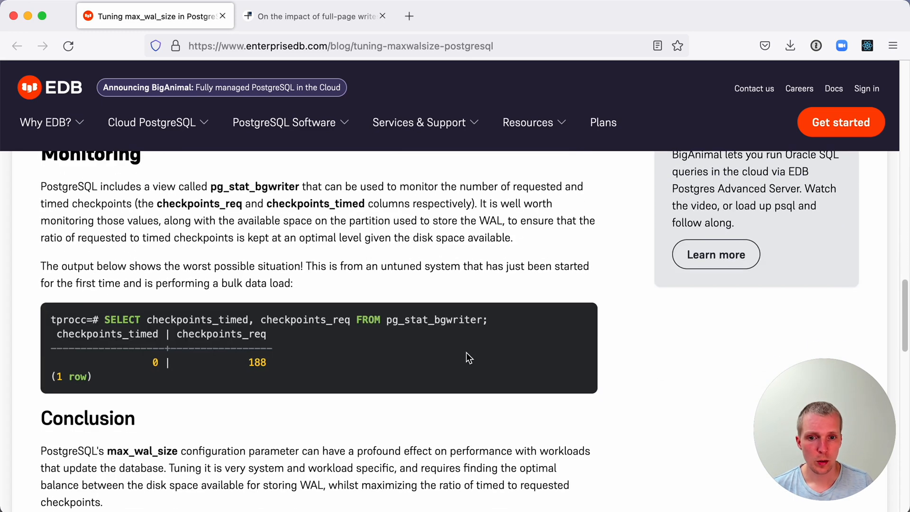
scroll("up", 3)
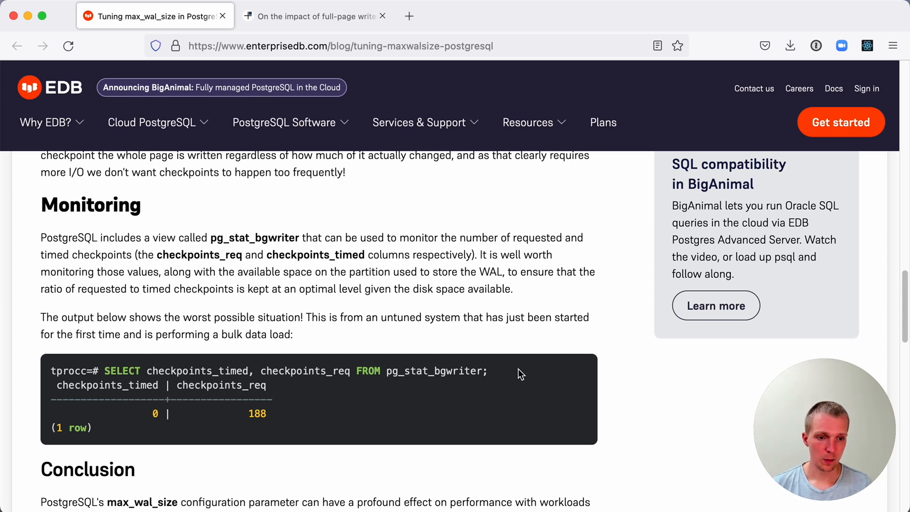
scroll("down", 3)
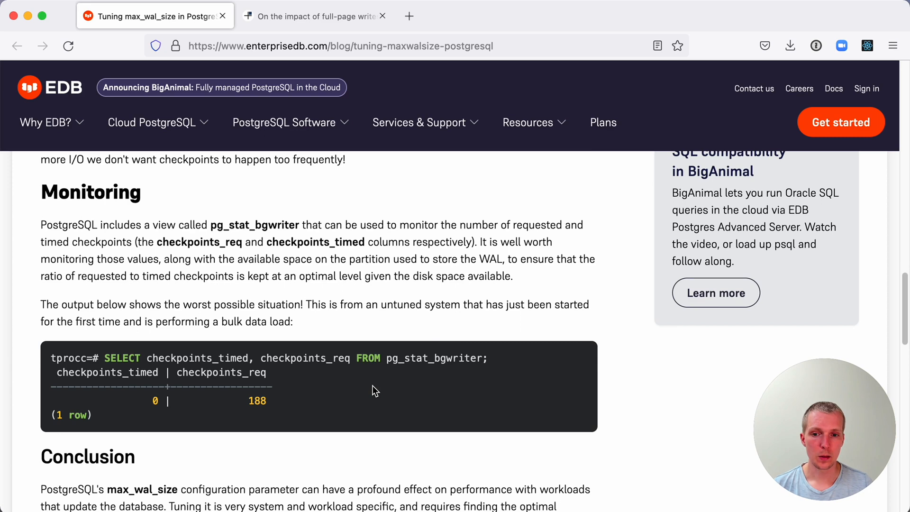
mouse_move(340, 395)
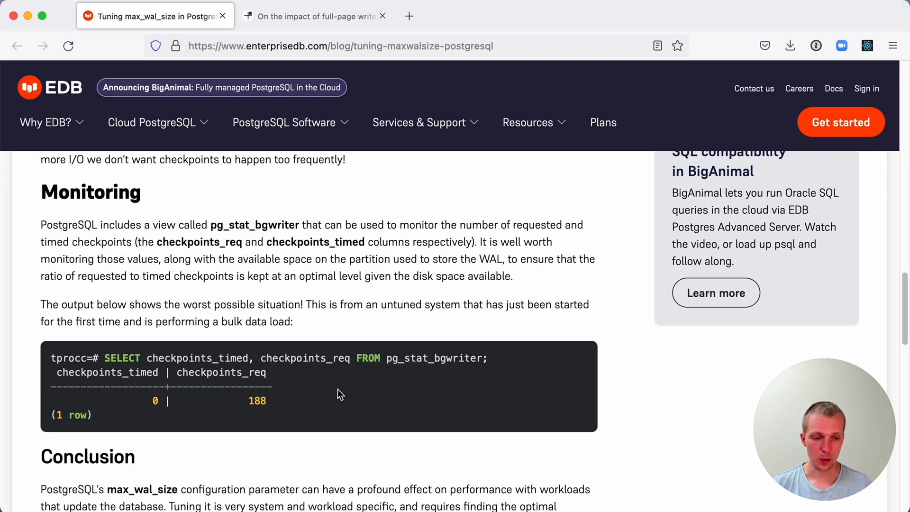
scroll("down", 3)
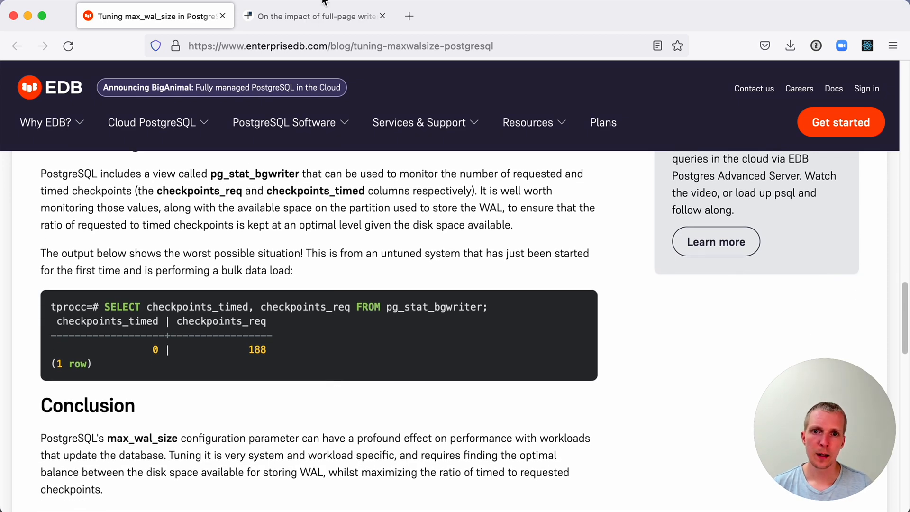
- Switch to the full-page-writes post, highlight '8kB pages' and '4kB', and reach the torn-pages explanation
left_click(314, 16)
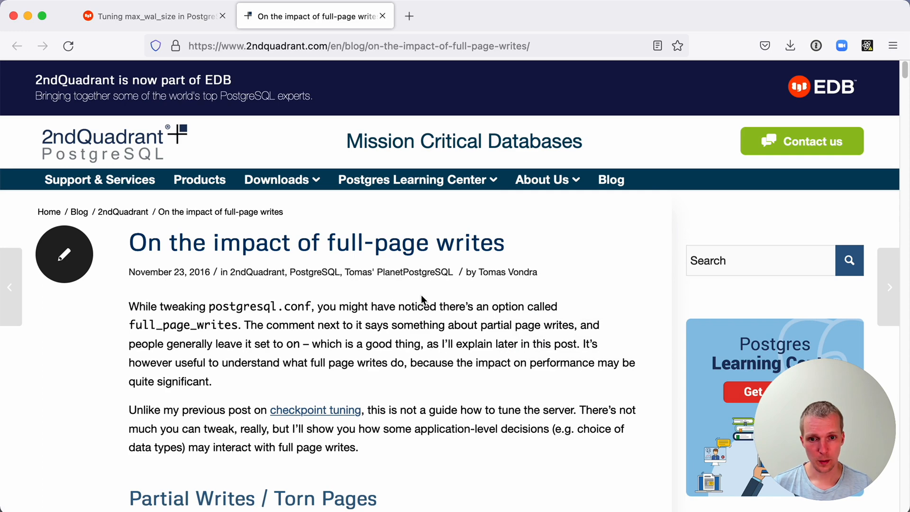
scroll("down", 3)
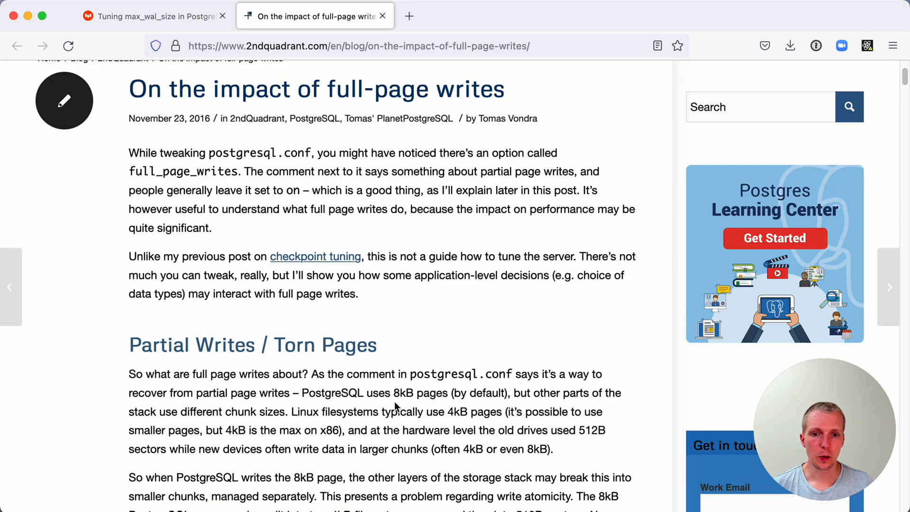
double_click(420, 393)
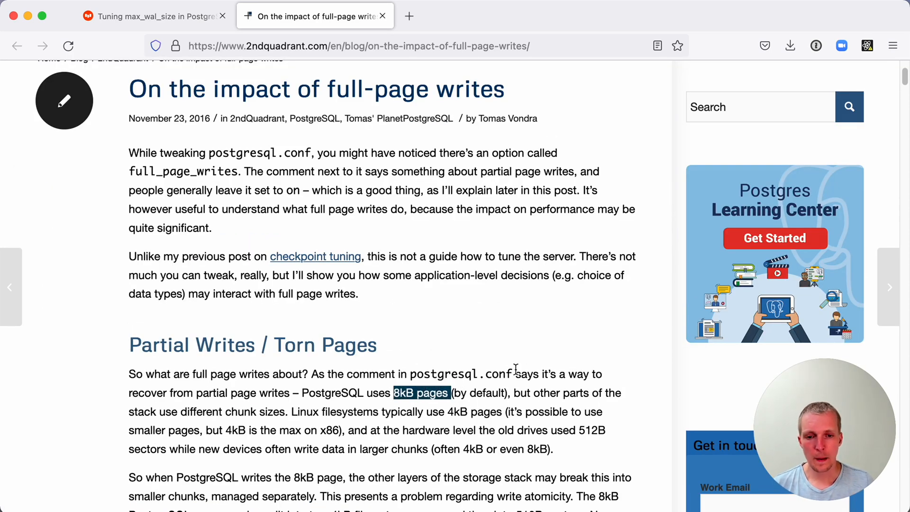
mouse_move(458, 324)
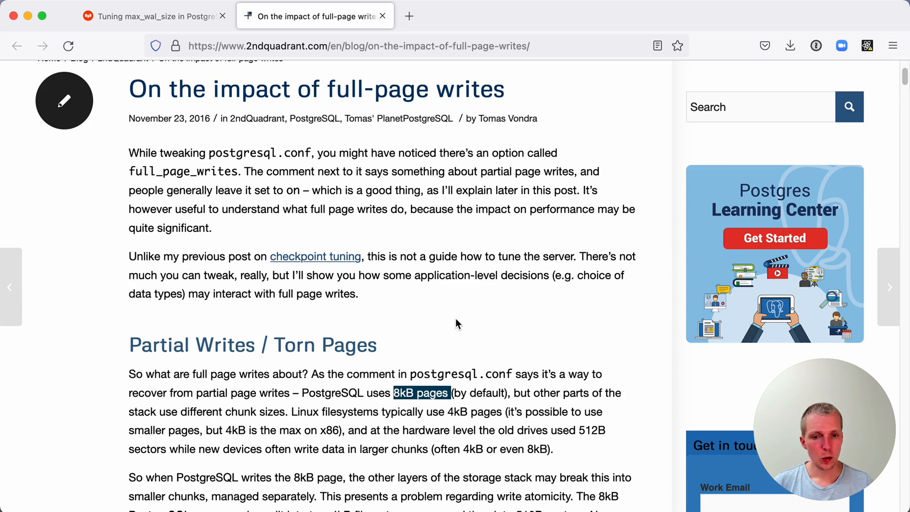
double_click(467, 411)
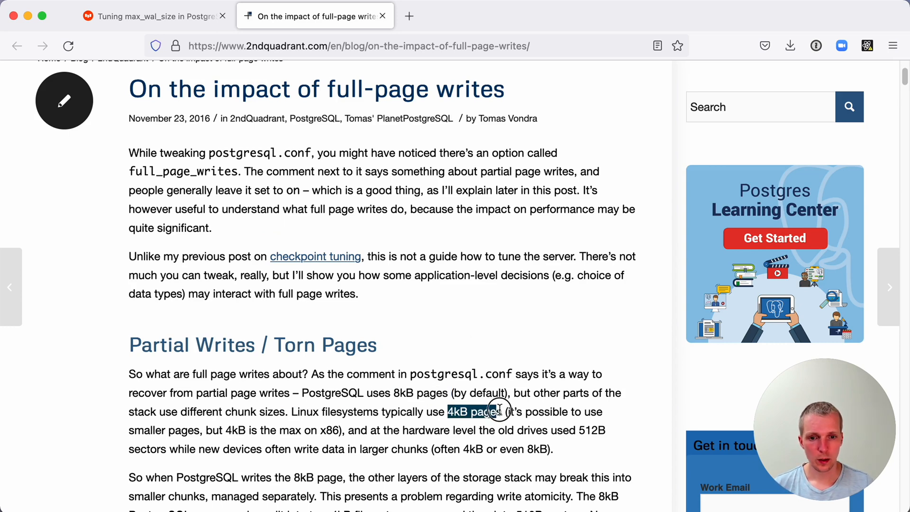
mouse_move(369, 317)
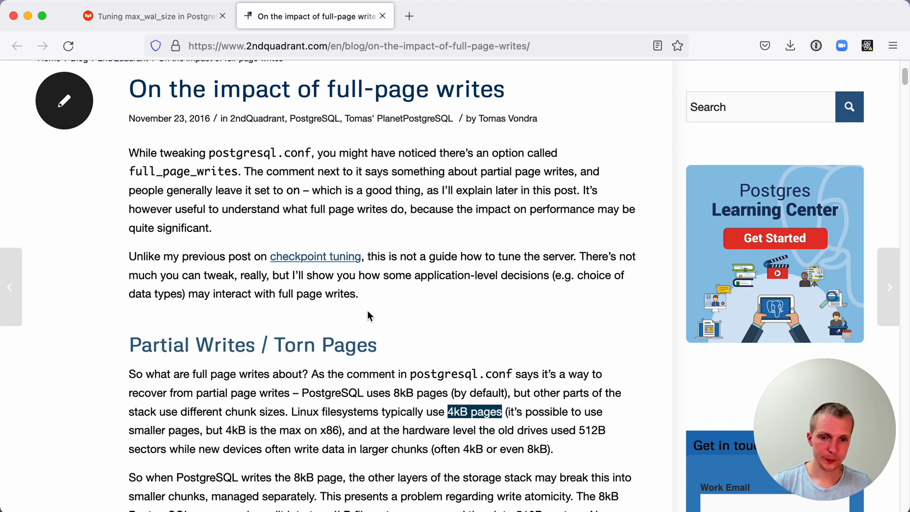
scroll("down", 3)
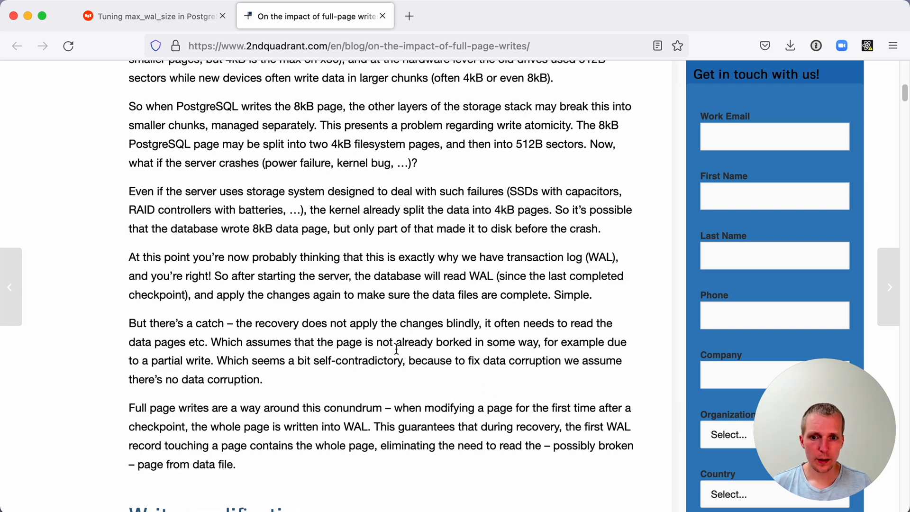
- Highlight 'checkpoint' and 'changing a single byte', then reach the Write amplification section
scroll("down", 3)
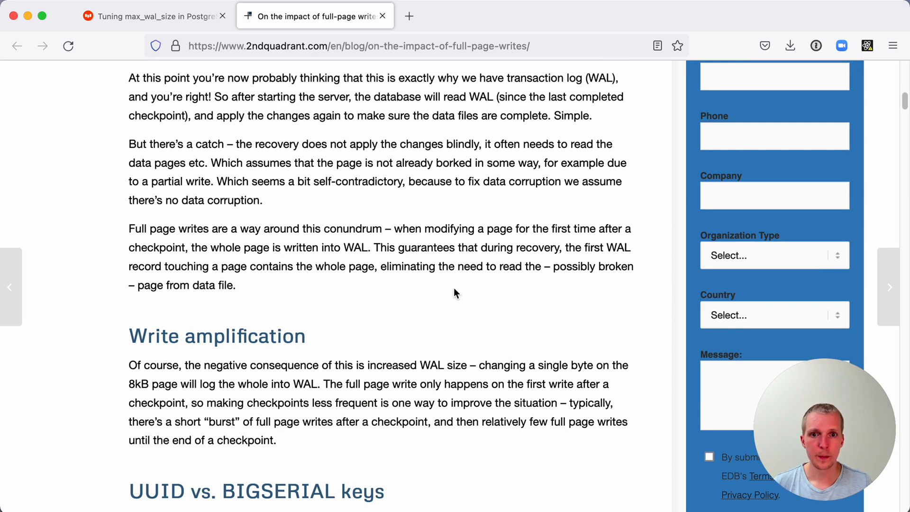
double_click(156, 248)
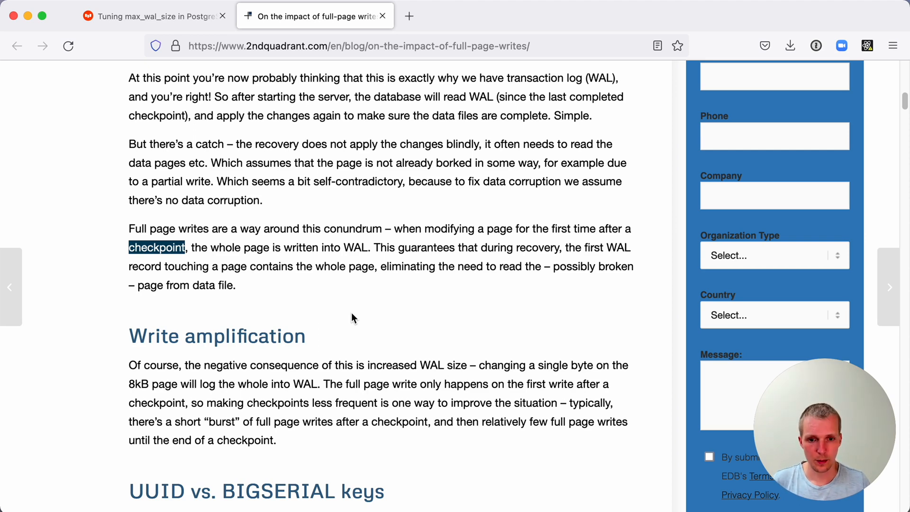
scroll("down", 3)
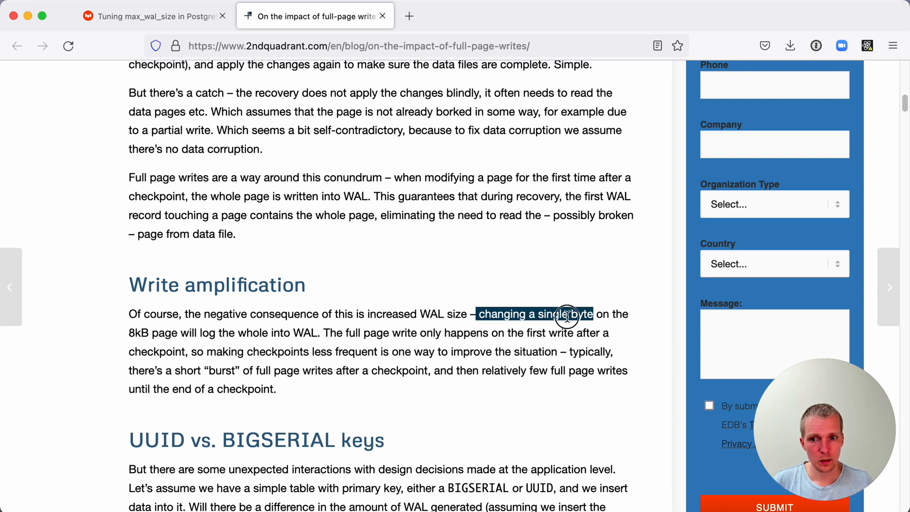
double_click(155, 333)
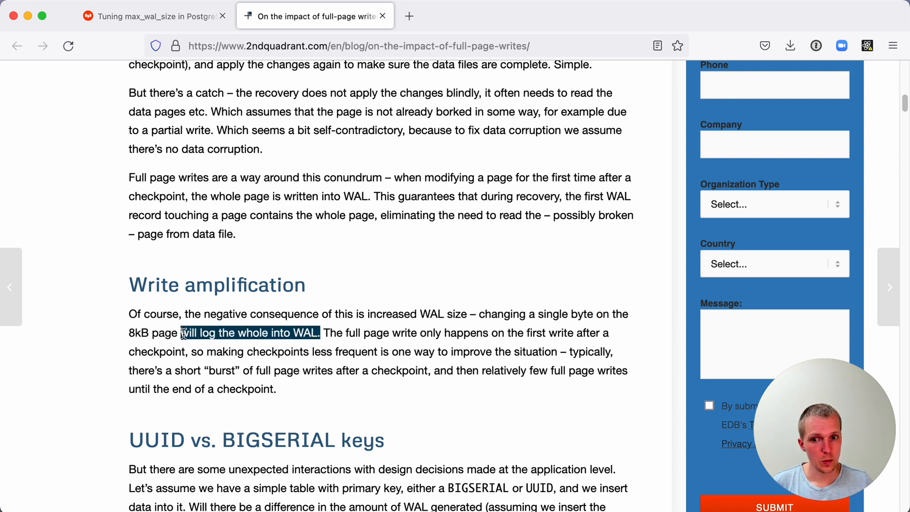
mouse_move(332, 367)
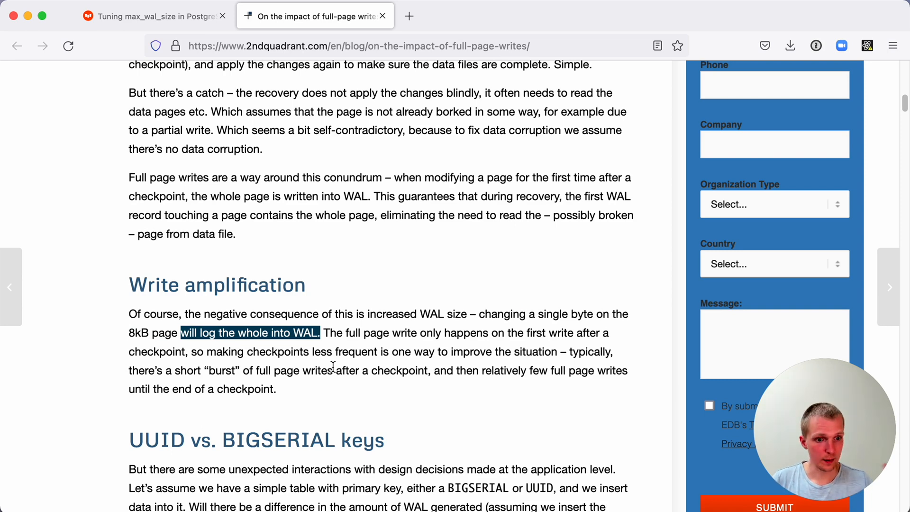
scroll("down", 3)
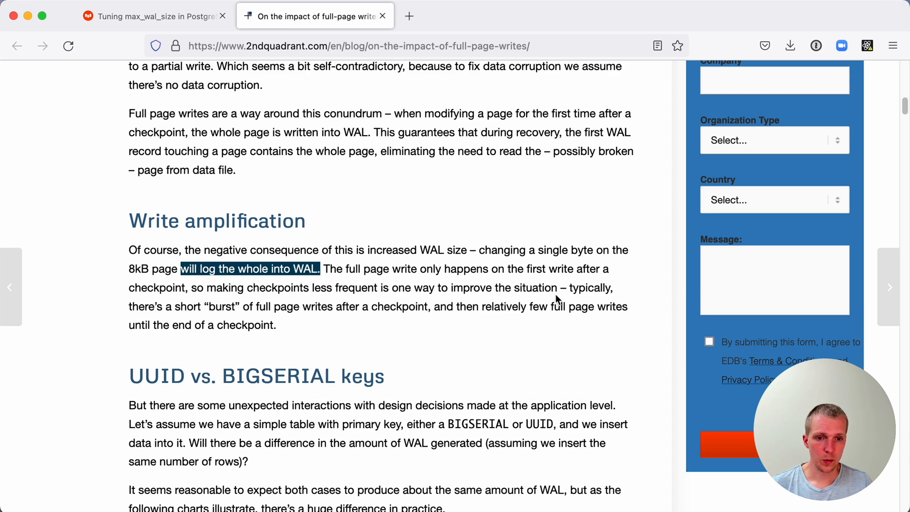
mouse_move(205, 306)
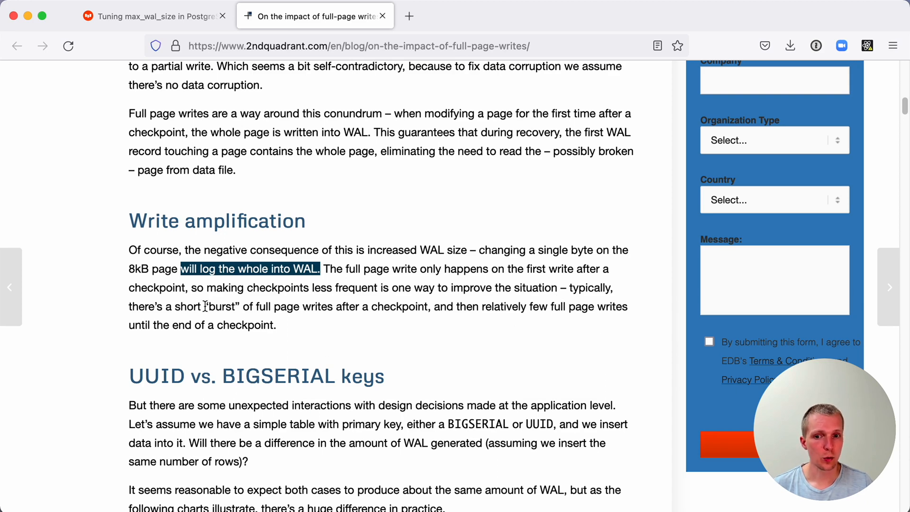
- Highlight 'burst' and scroll to the INSERT-workload WAL charts for BIGSERIAL versus UUID keys
double_click(221, 306)
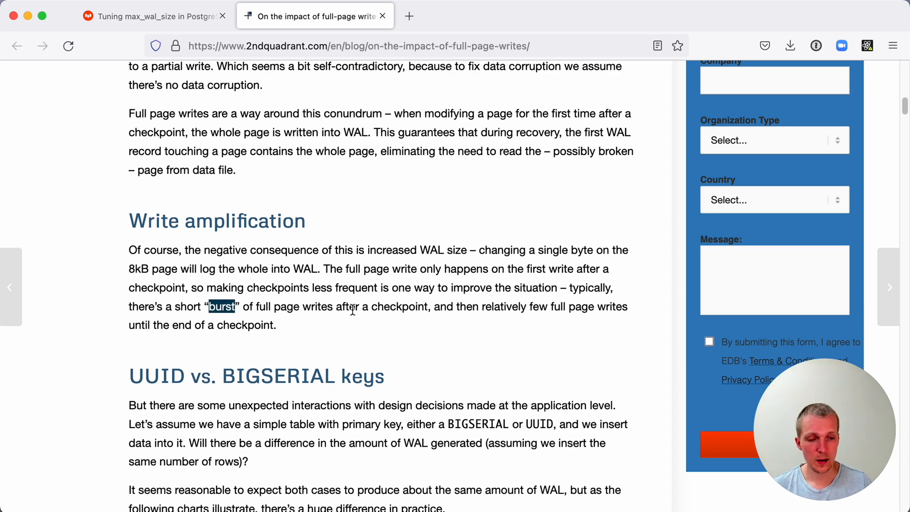
scroll("down", 3)
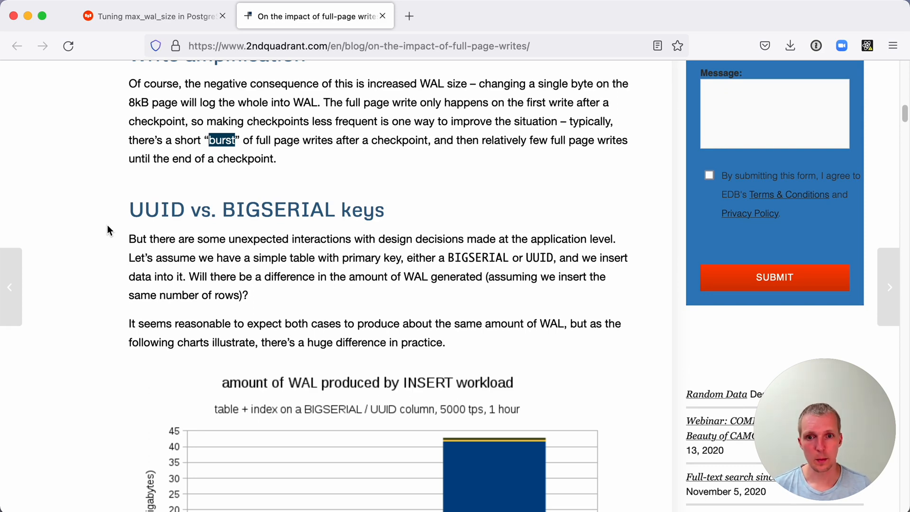
scroll("down", 3)
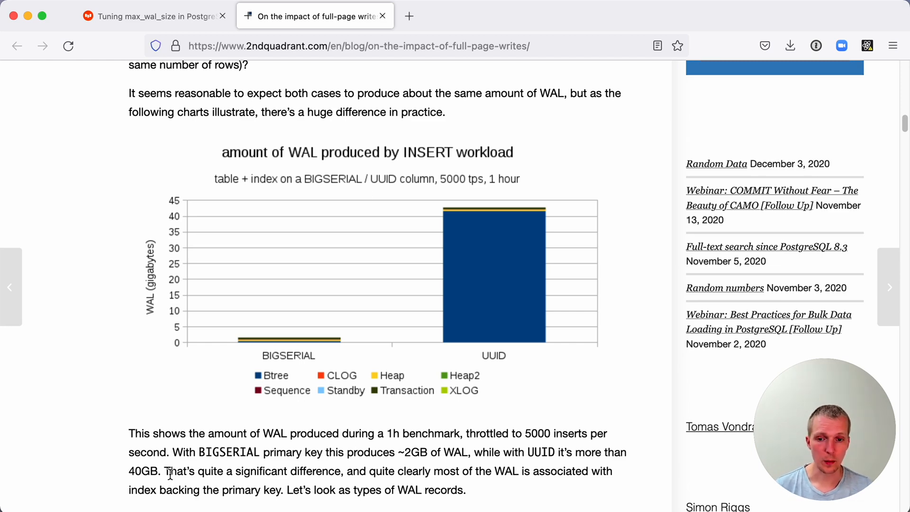
scroll("down", 3)
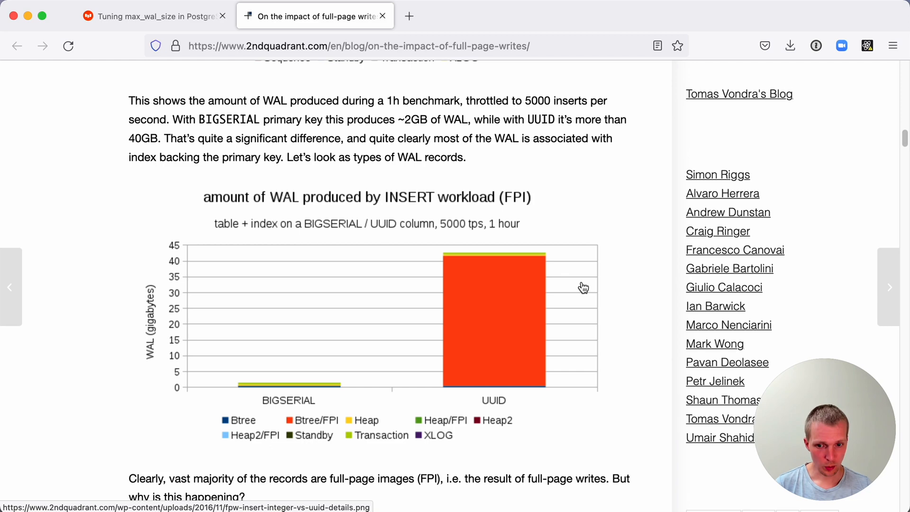
- Highlight 'leaf pages' below the FPI chart and scroll to the exponential 75% UPDATE workload chart
scroll("down", 3)
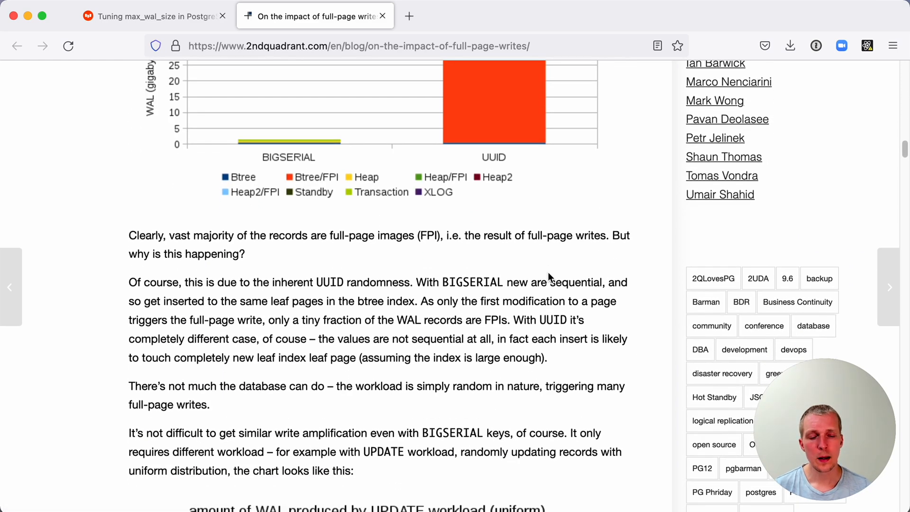
mouse_move(510, 283)
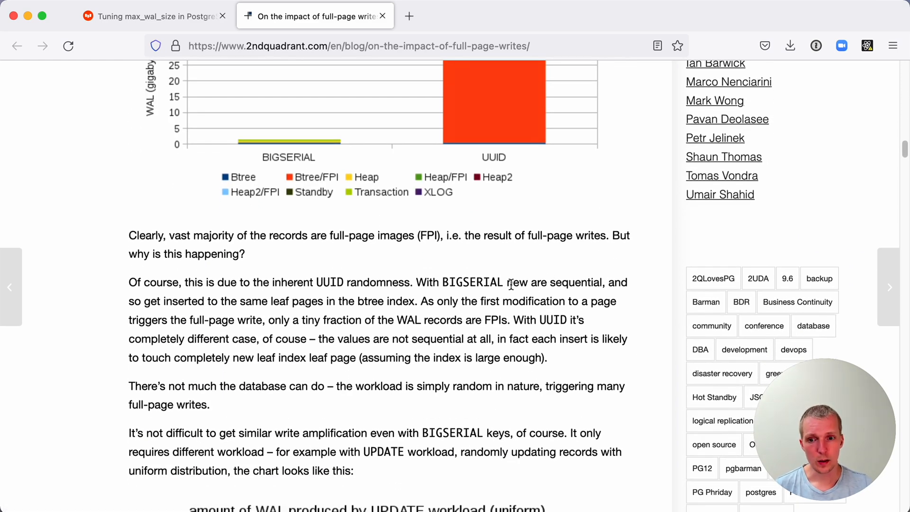
mouse_move(503, 407)
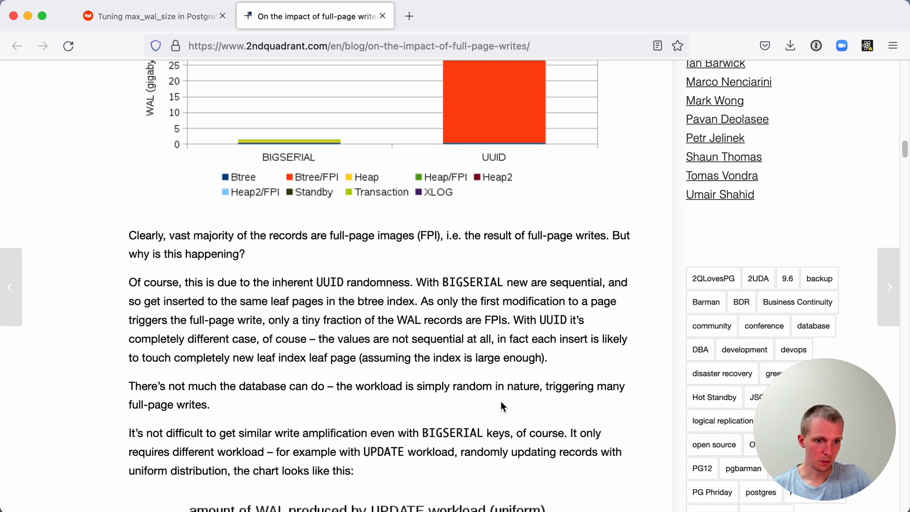
mouse_move(368, 320)
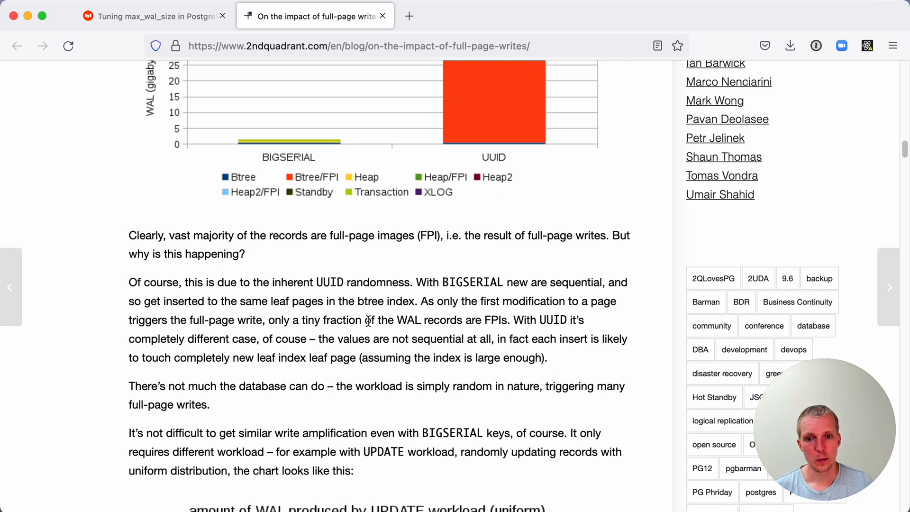
double_click(296, 300)
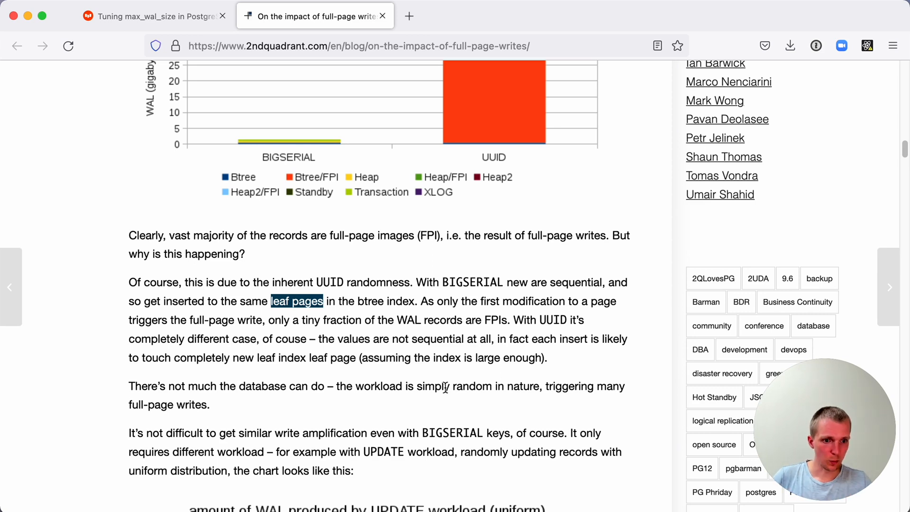
mouse_move(435, 373)
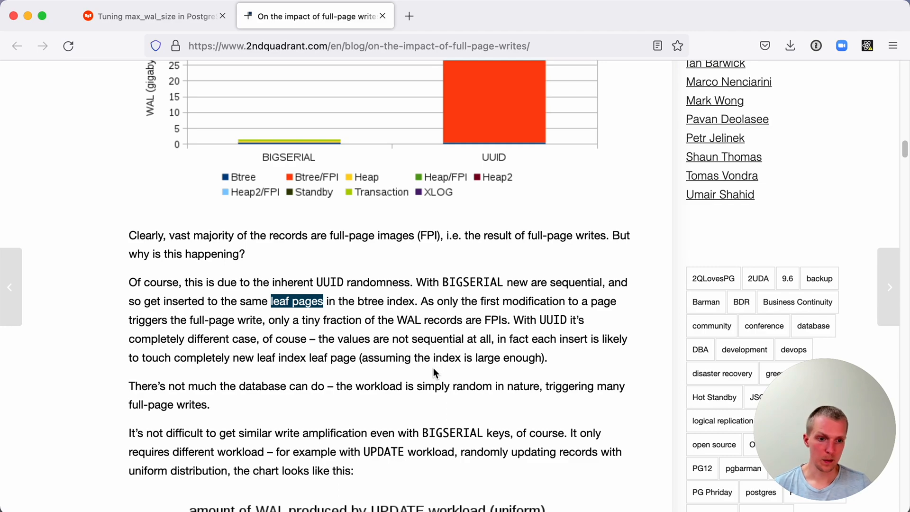
mouse_move(427, 363)
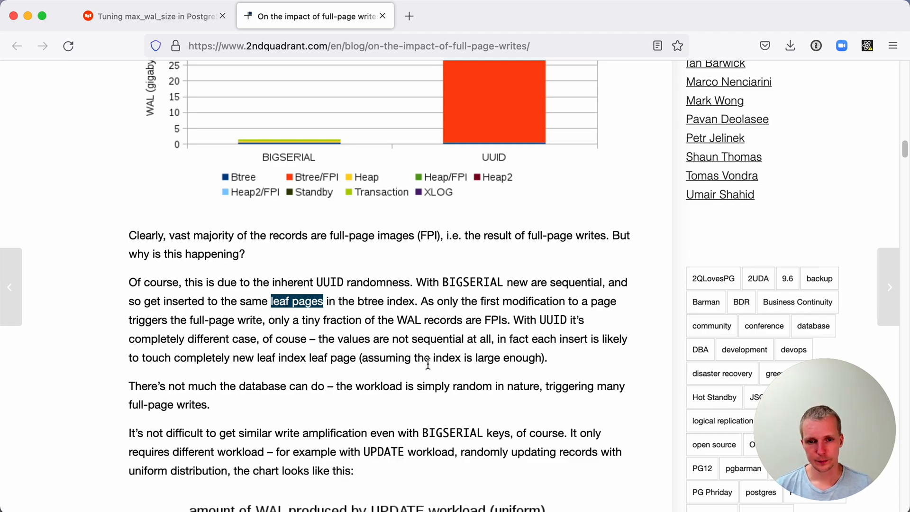
scroll("down", 3)
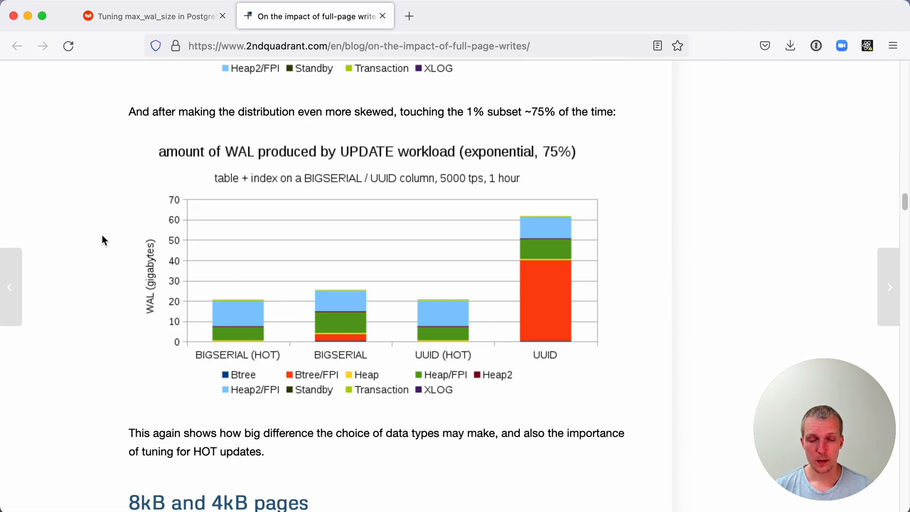